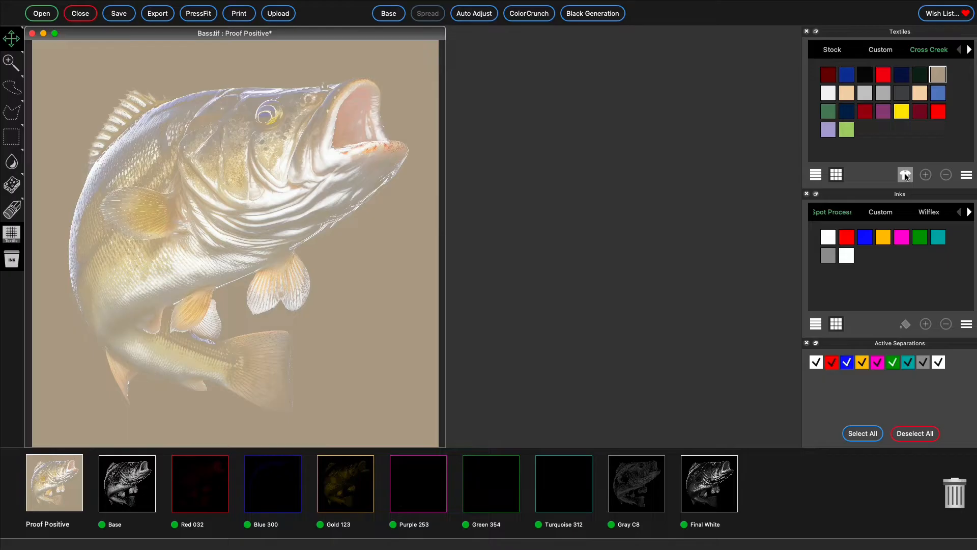
mouse_move(622, 240)
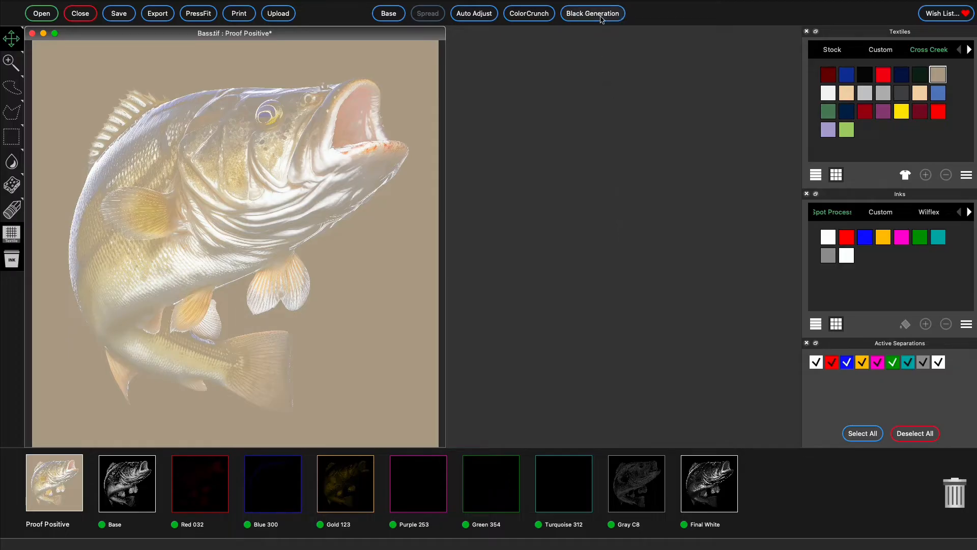
Compare the Skeletal and Detailed black generation styles, then apply Sharper.
click(593, 14)
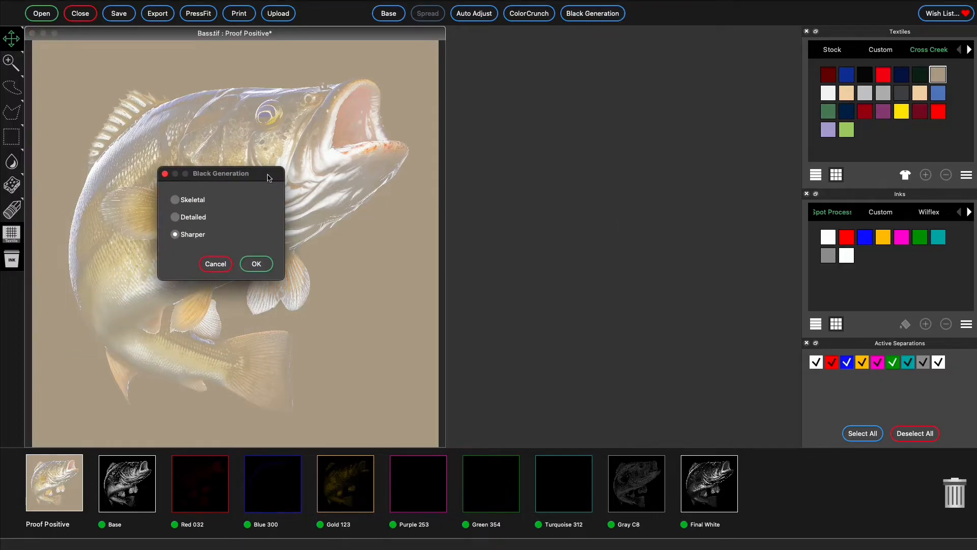
mouse_move(178, 240)
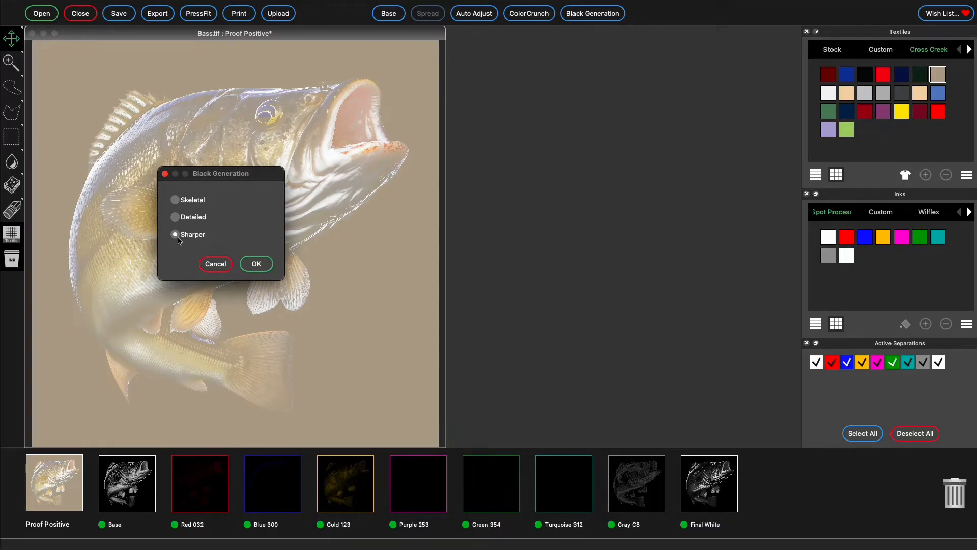
click(174, 200)
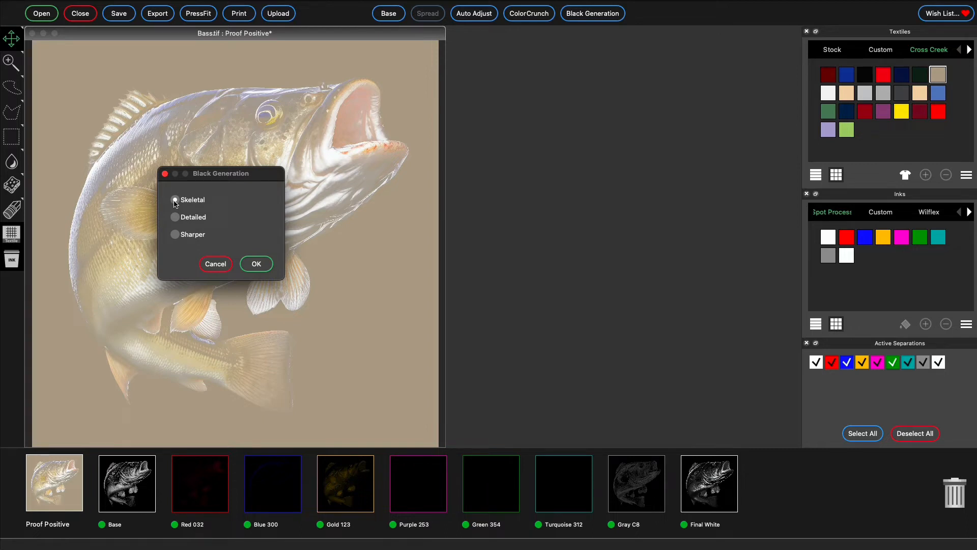
click(174, 200)
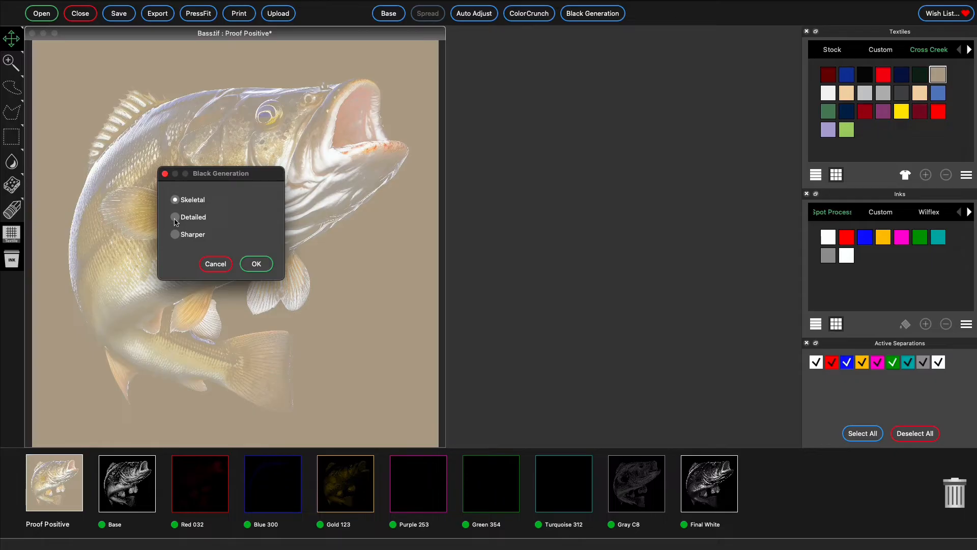
click(175, 217)
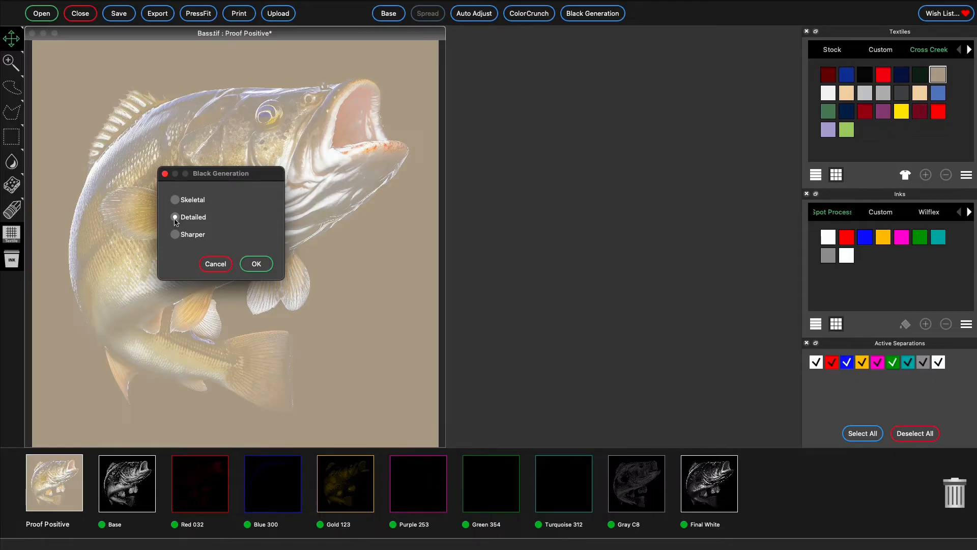
click(174, 217)
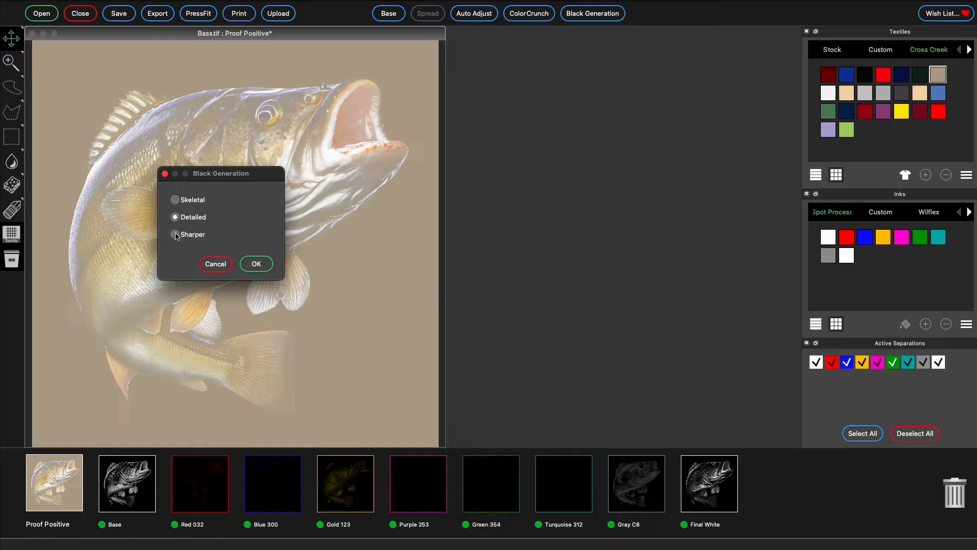
click(256, 263)
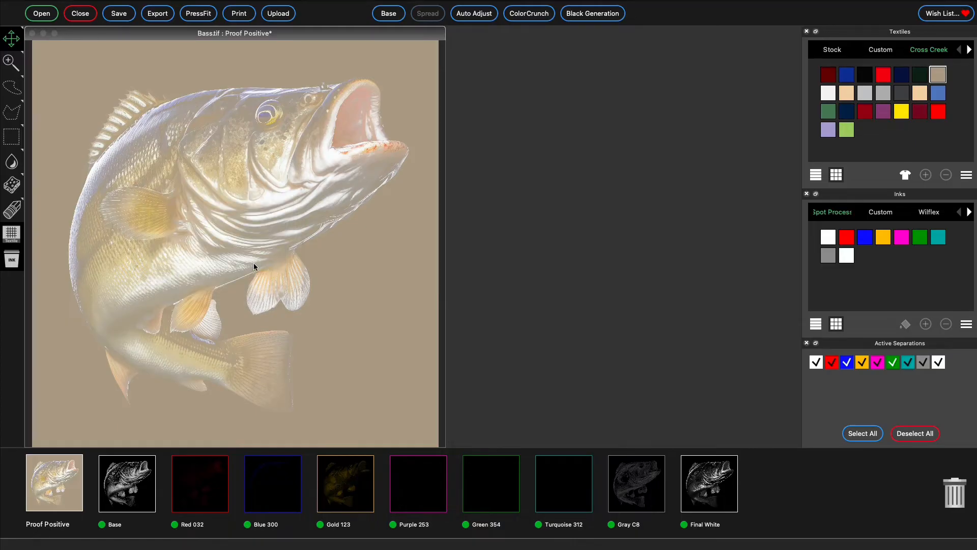
Reopen Bass.tif and display the new Black Sharper separation in the main window.
click(41, 13)
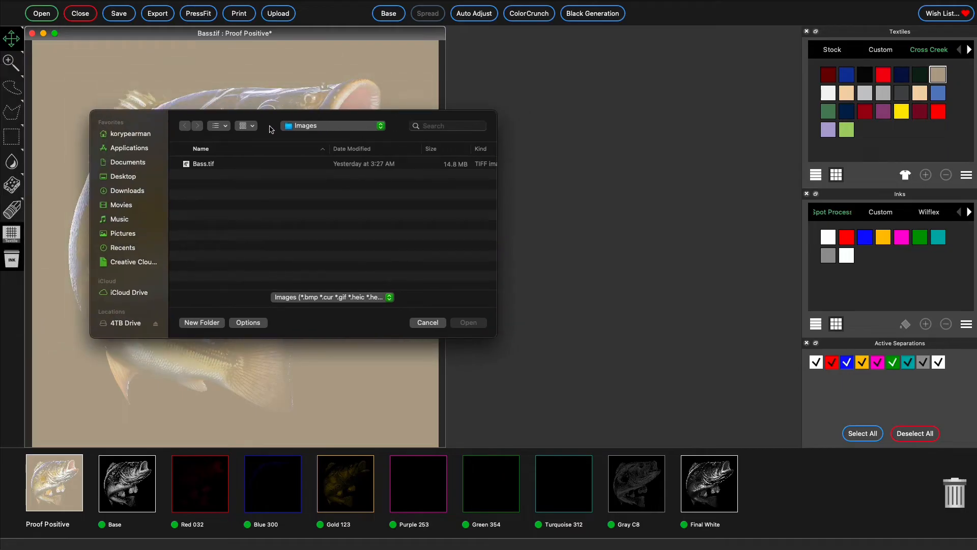
click(203, 163)
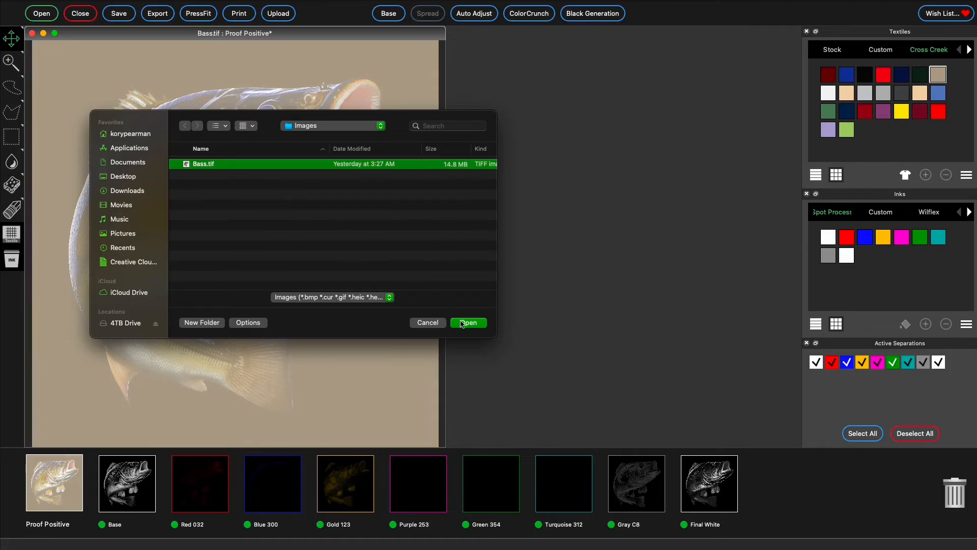
click(468, 322)
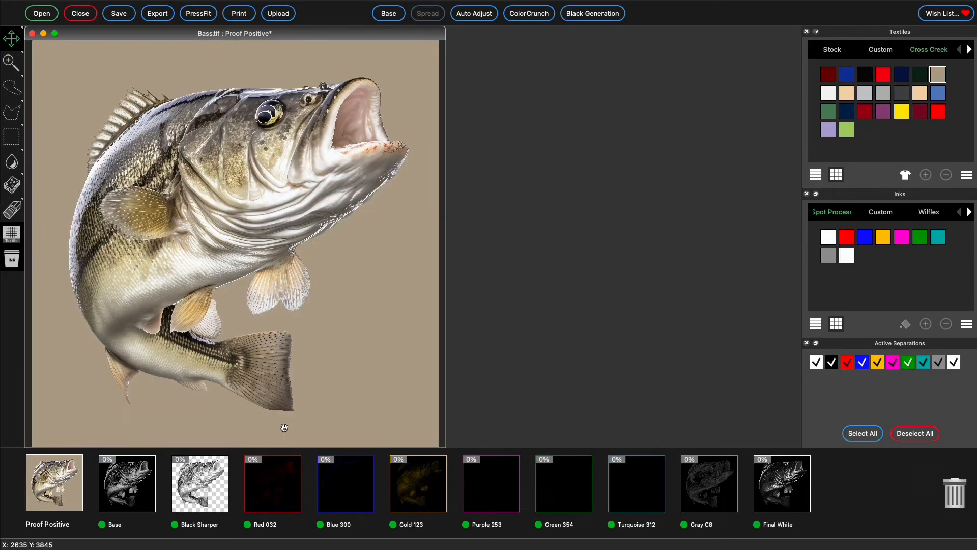
click(200, 483)
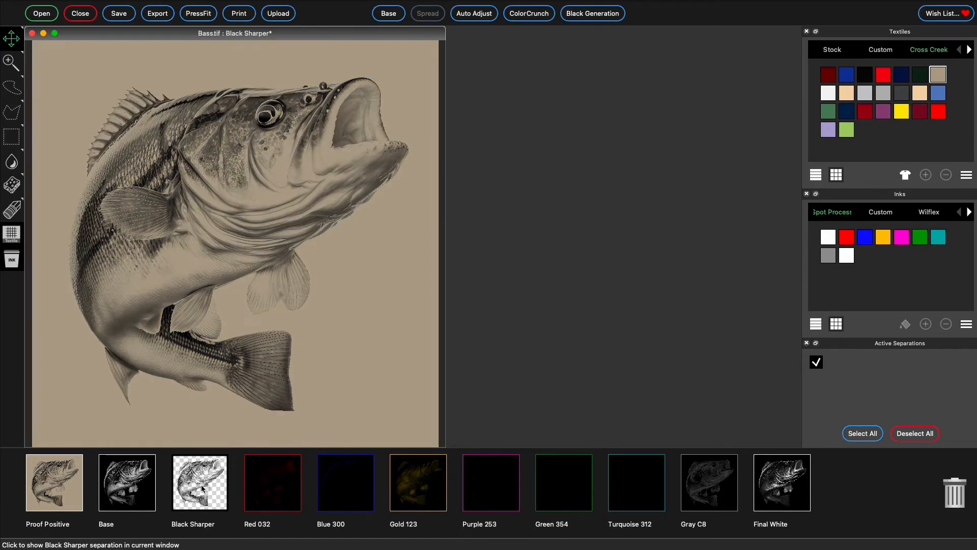